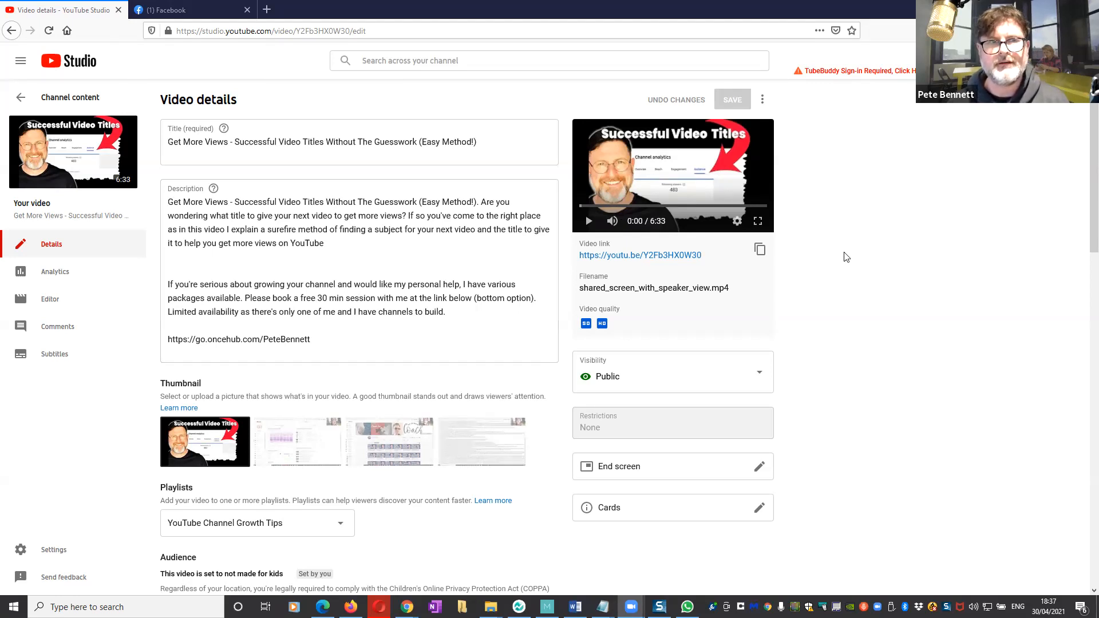
scroll("down", 3)
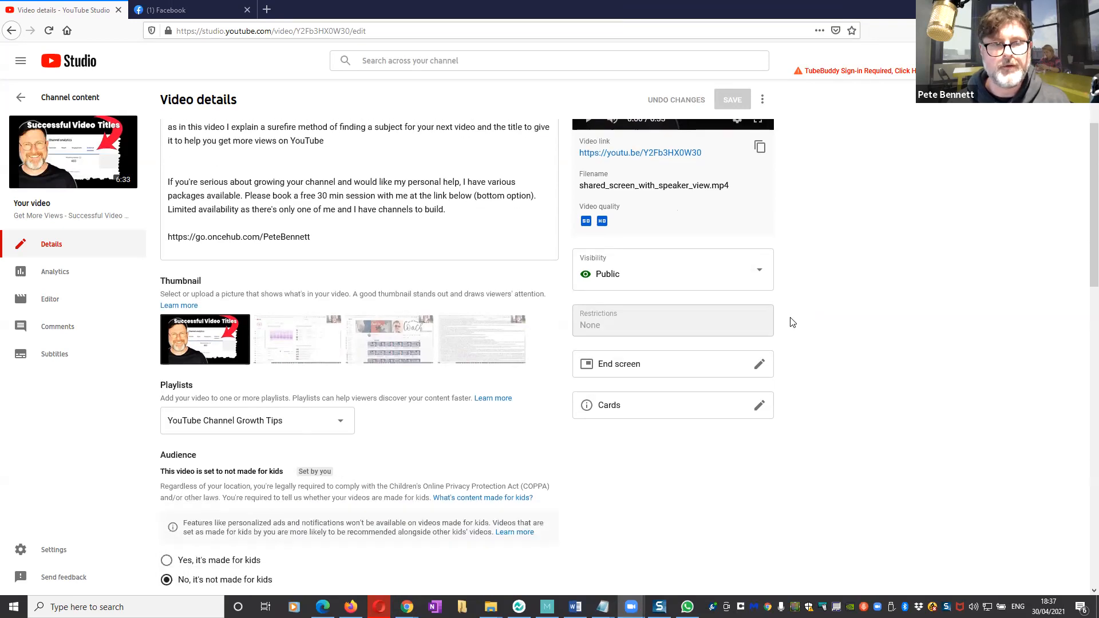
scroll("down", 3)
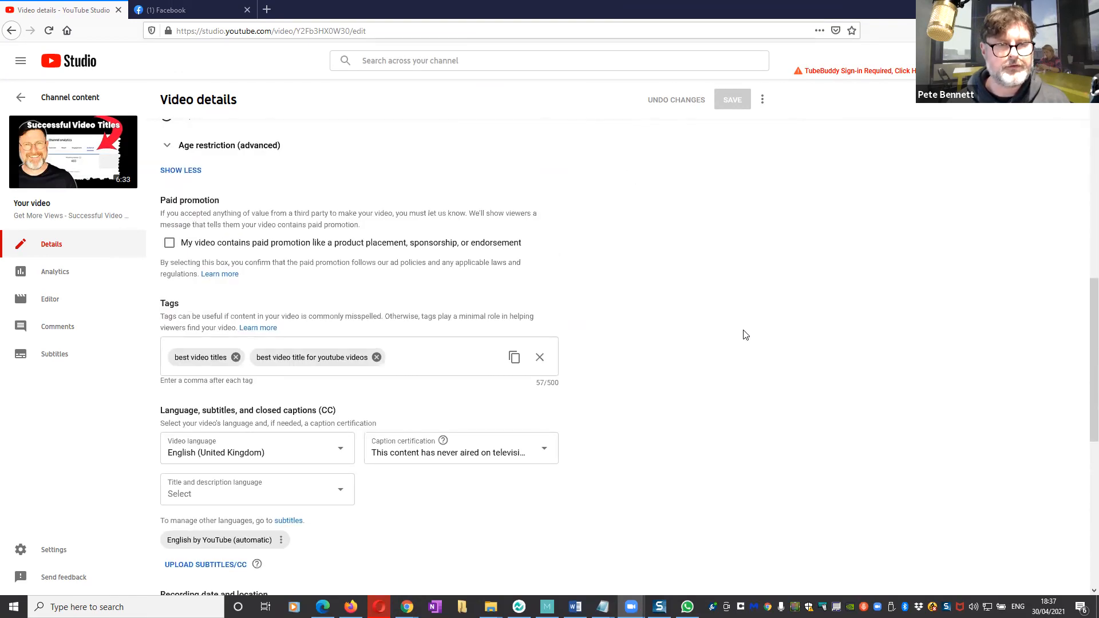
scroll("down", 3)
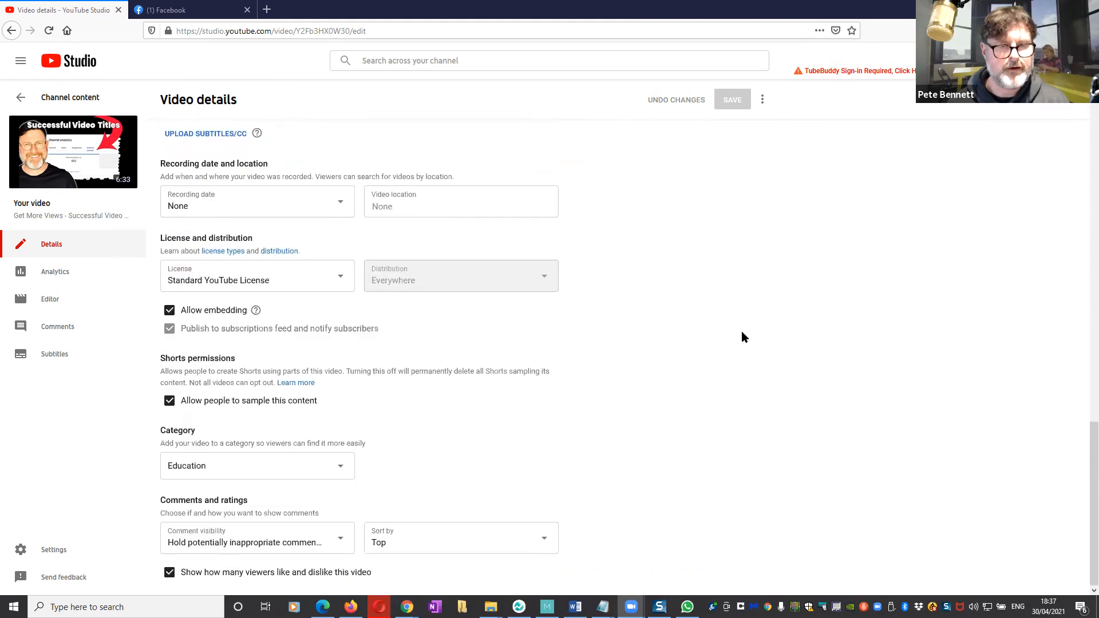